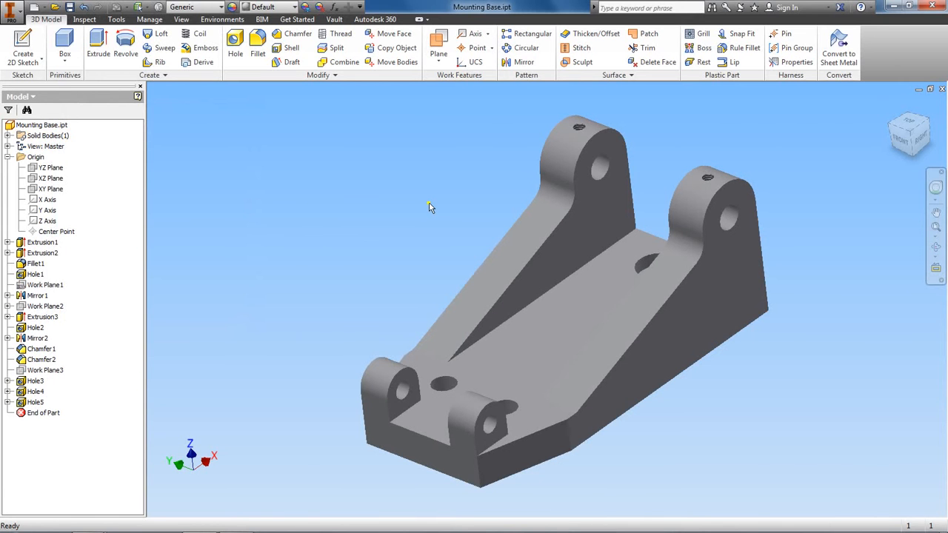
mouse_move(417, 208)
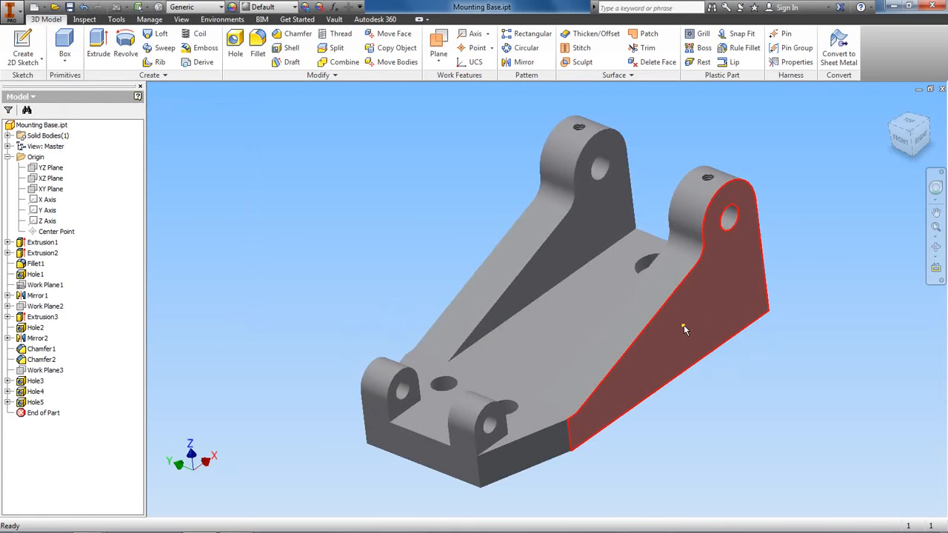
Step: Create a new sketch on the large side face and place the text 'Demetrius' on it
right_click(684, 327)
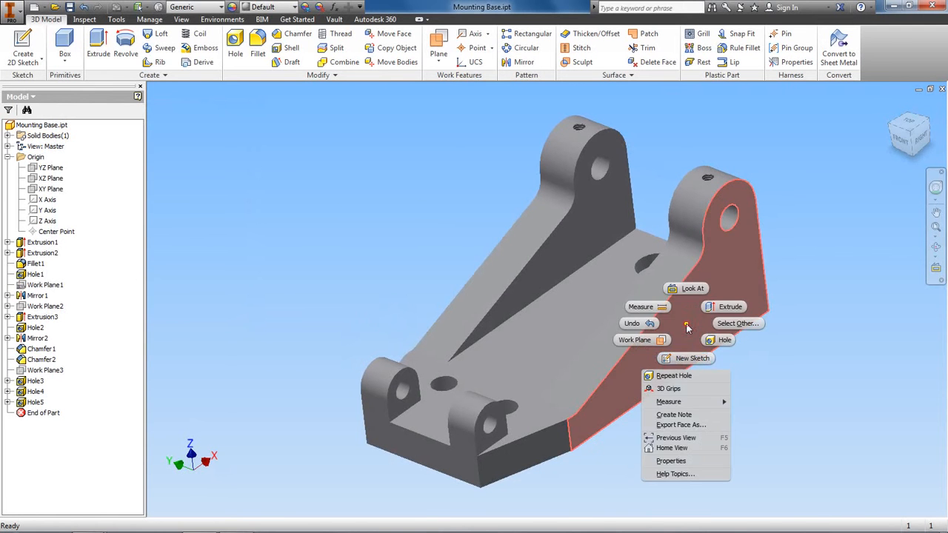
click(693, 357)
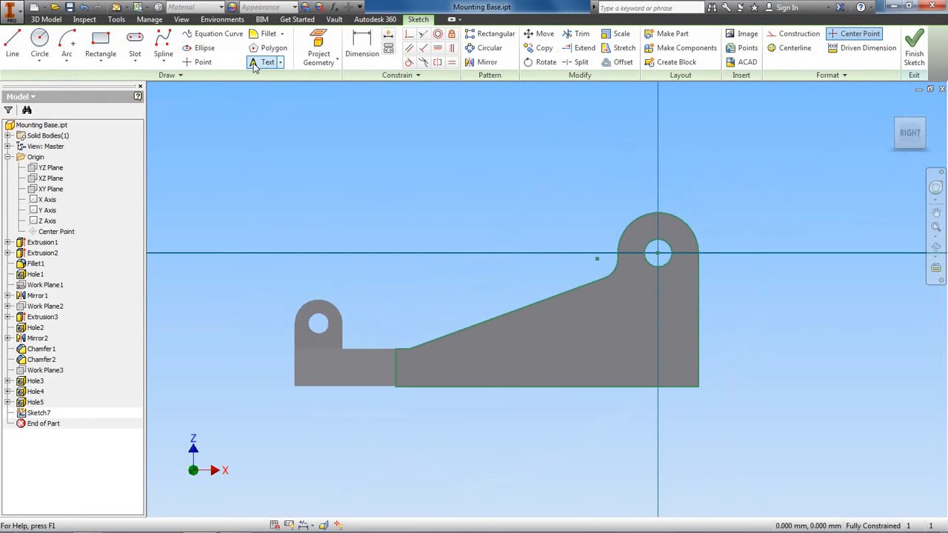
click(268, 62)
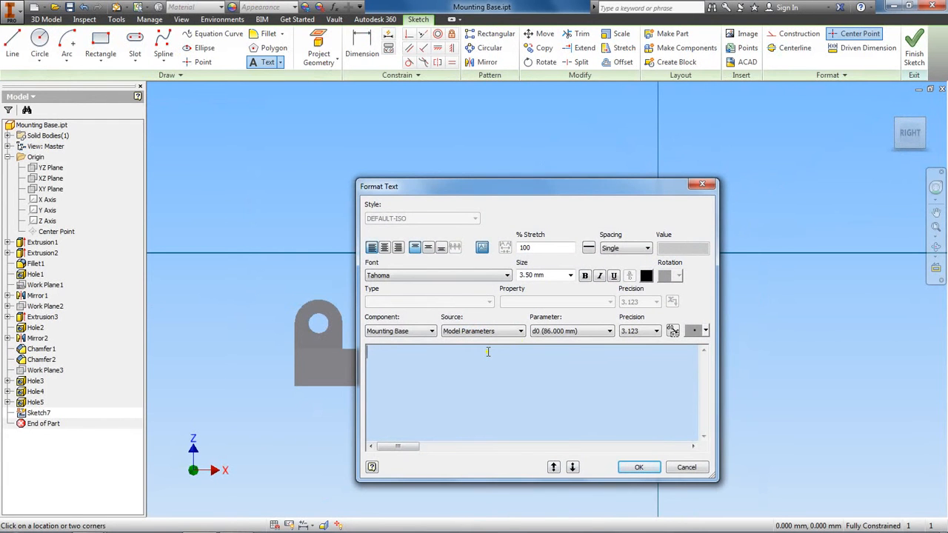
text(Demetrius)
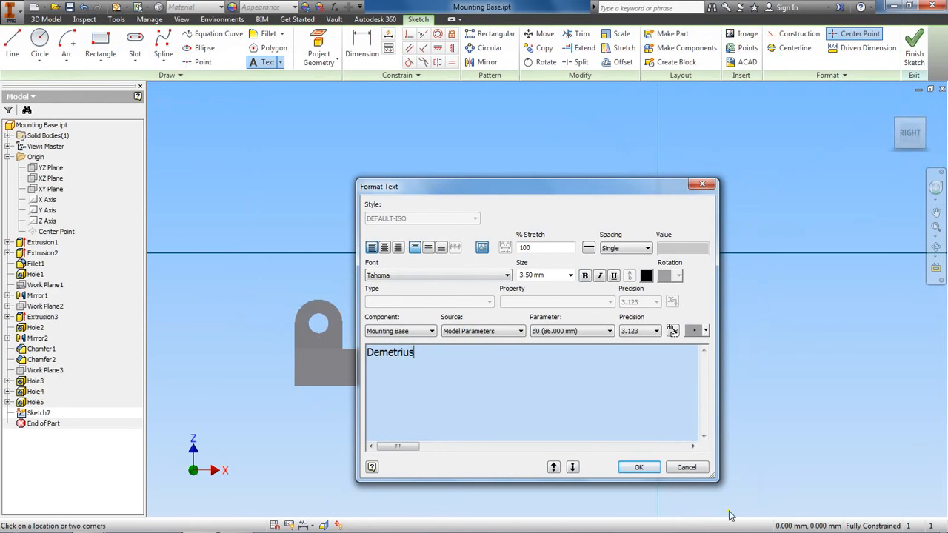
click(638, 466)
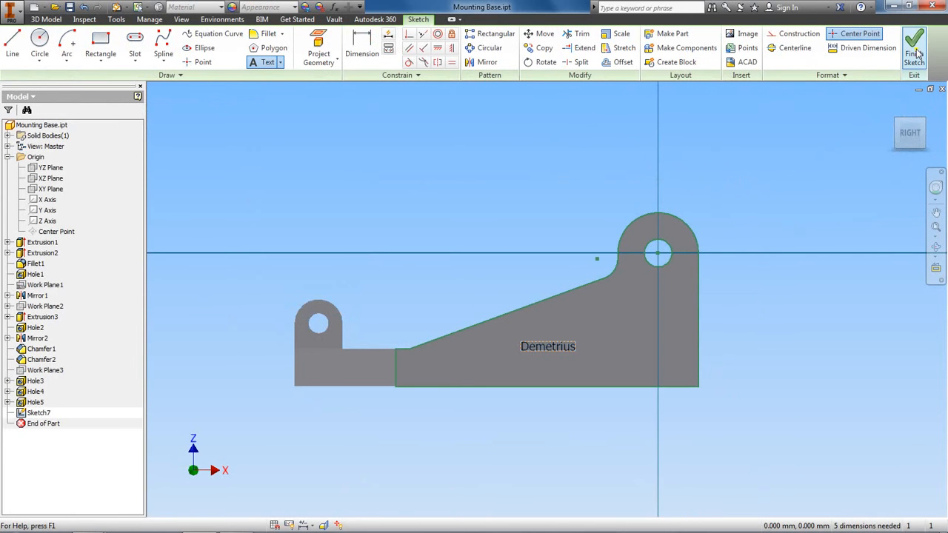
click(913, 47)
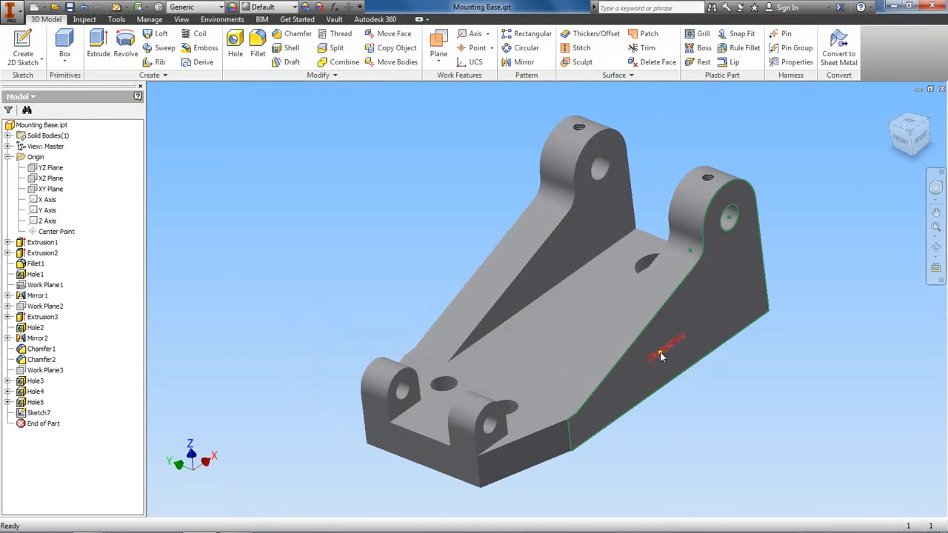
Step: Edit the Demetrius sketch text to a size of 6.10 mm and finish the sketch
right_click(660, 355)
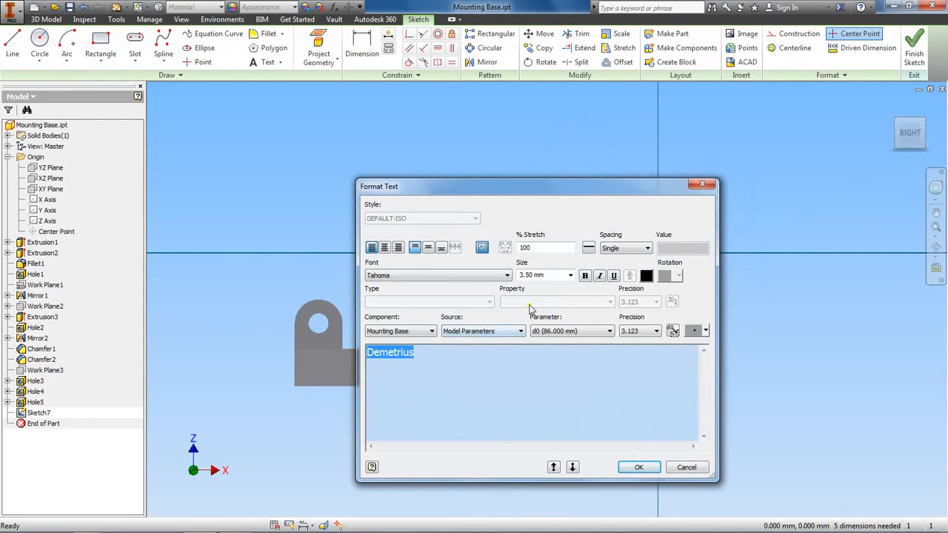
click(568, 274)
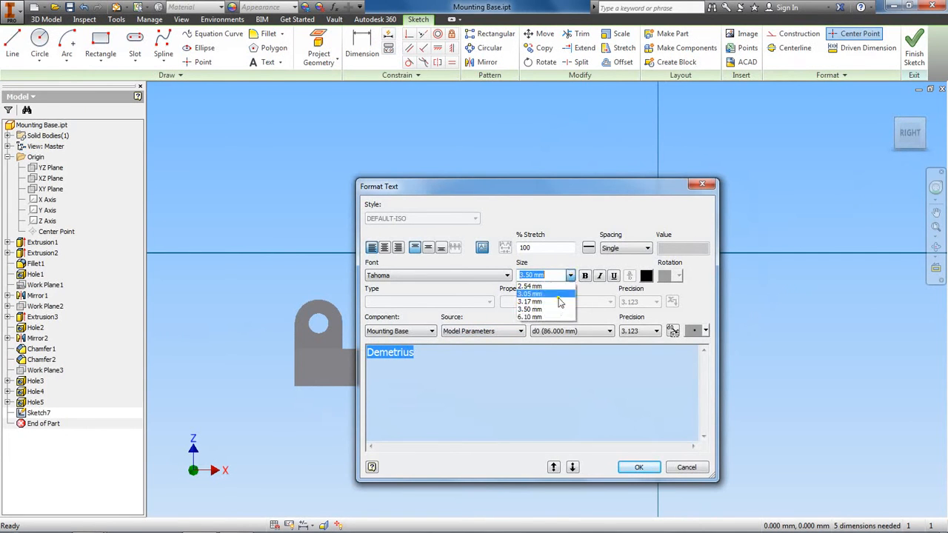
click(530, 317)
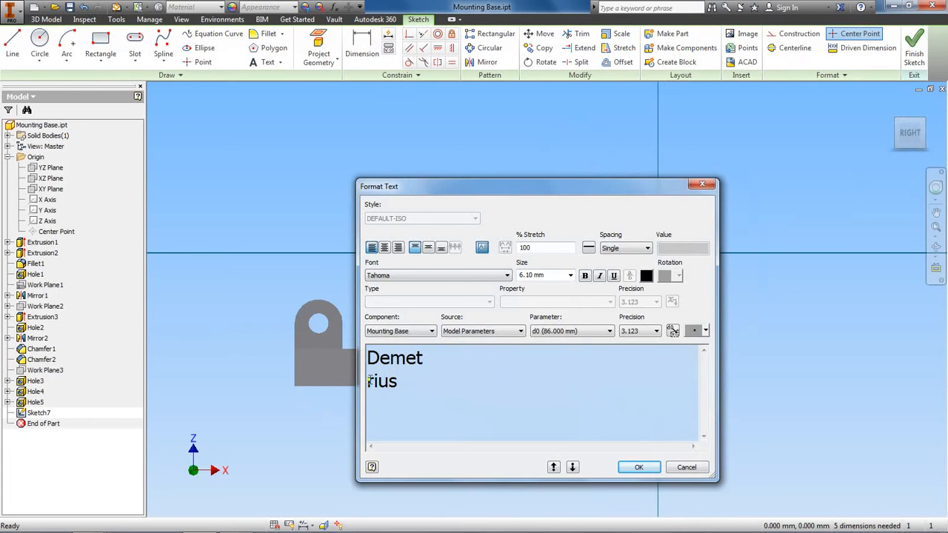
click(638, 468)
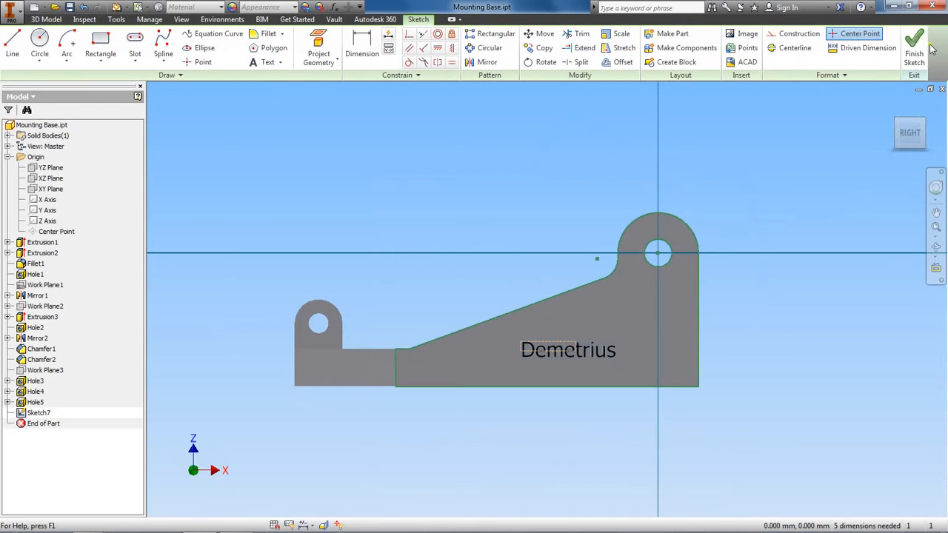
click(914, 44)
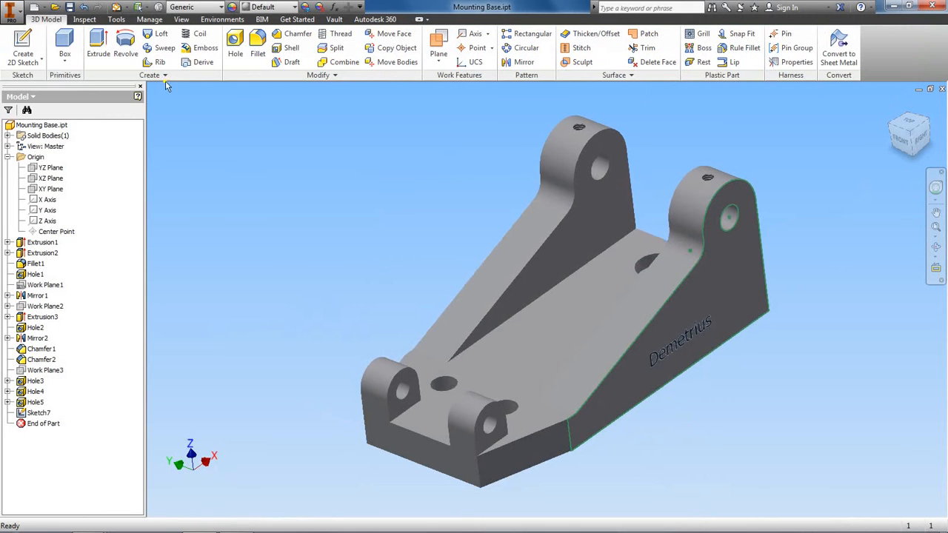
Step: Extrude the Demetrius lettering 2.5 mm on the side face as Extrusion4
click(98, 44)
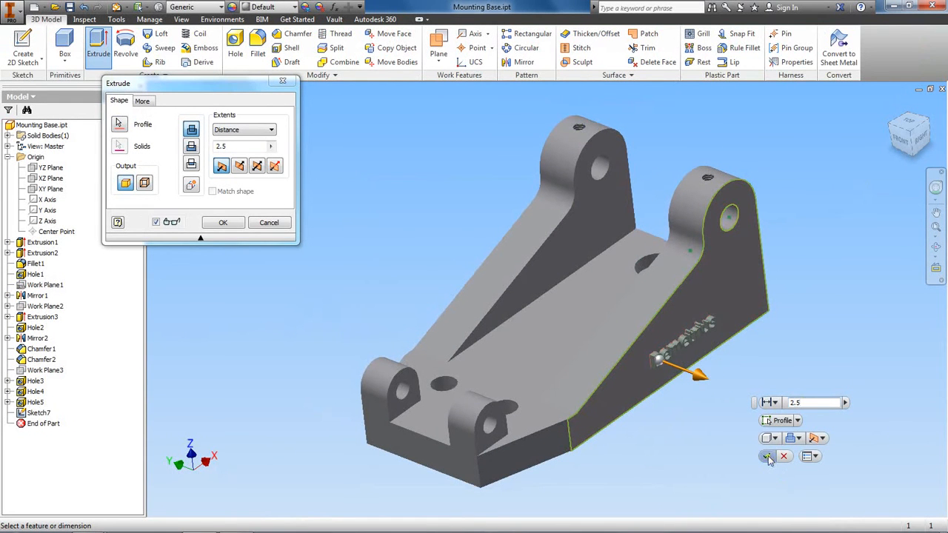
click(768, 456)
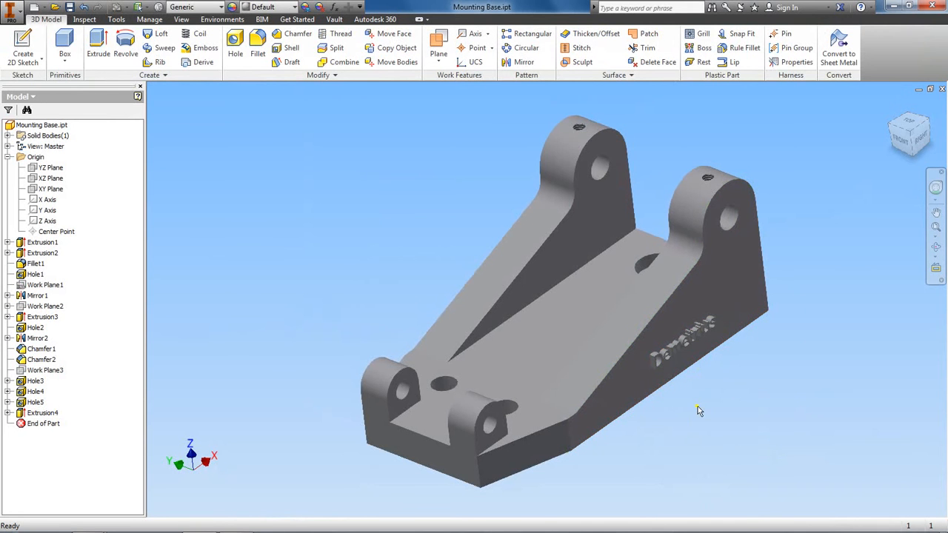
mouse_move(921, 139)
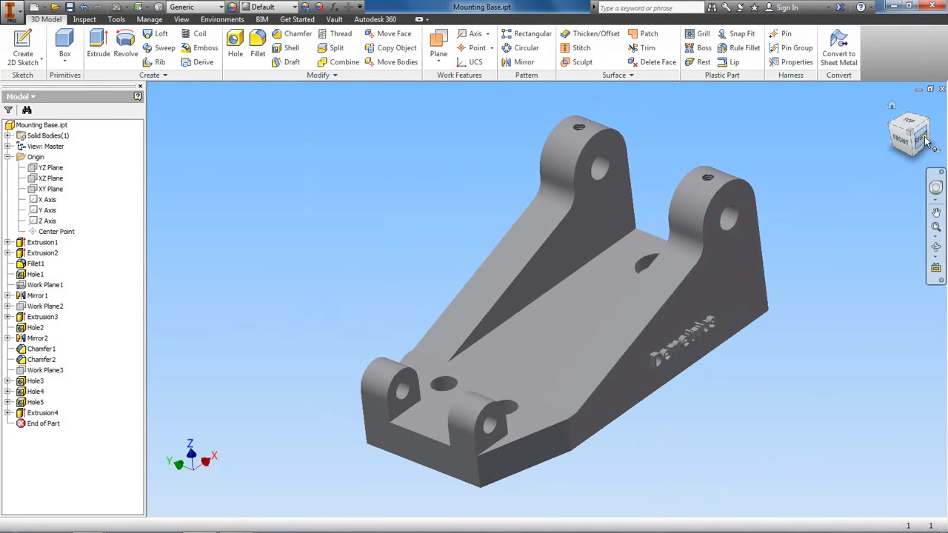
click(911, 133)
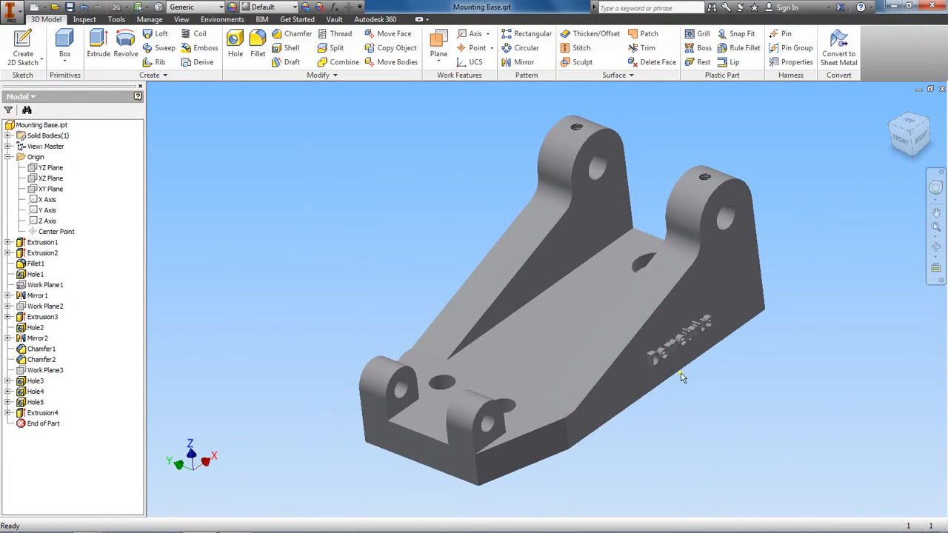
click(42, 412)
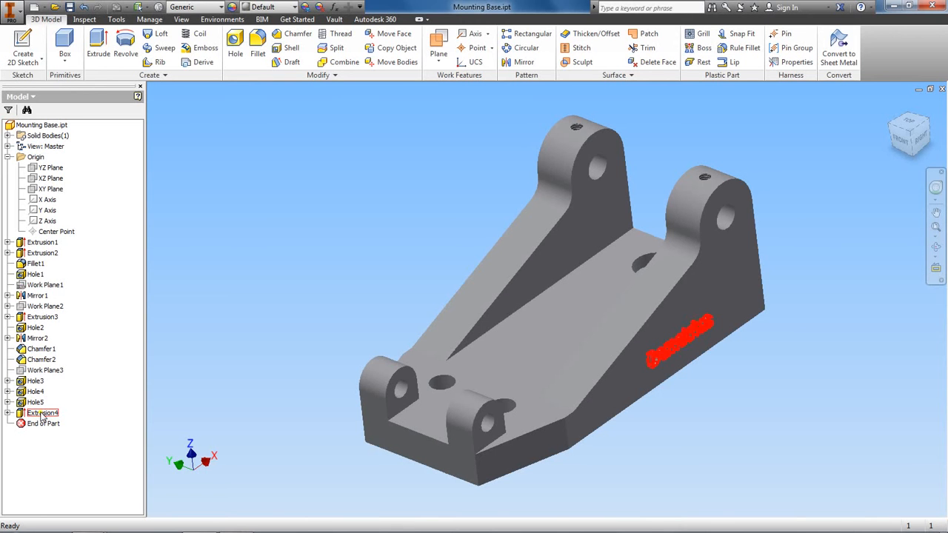
Step: Set Extrusion4's feature appearance to Chrome - Polished through its properties
right_click(42, 412)
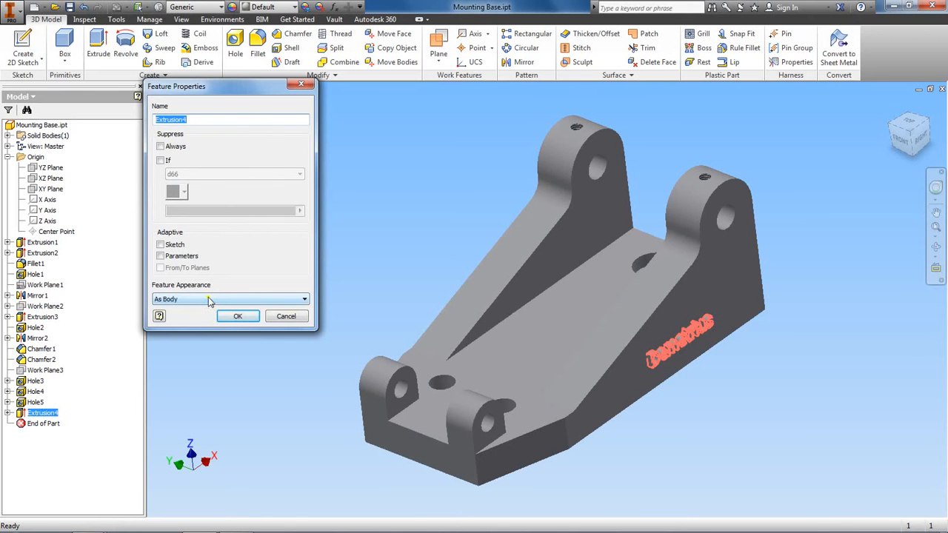
click(304, 299)
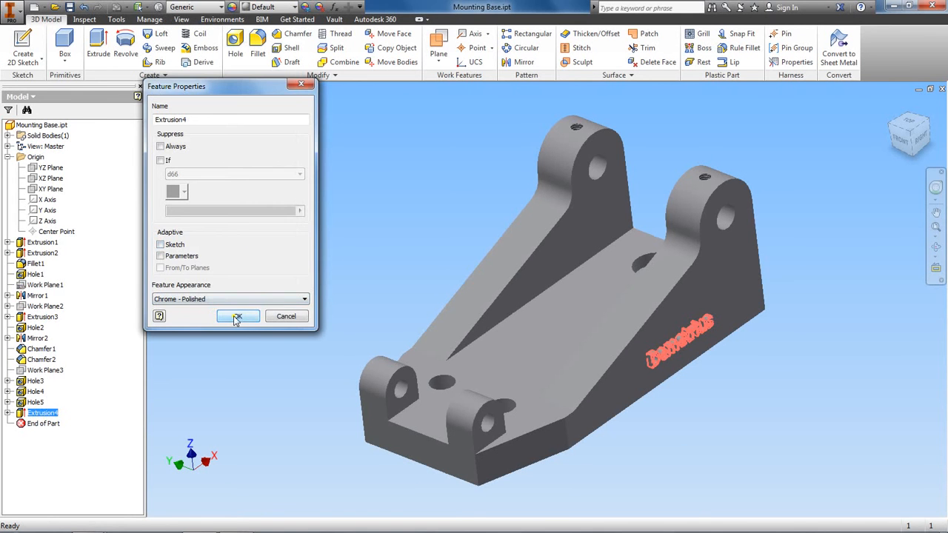
click(237, 317)
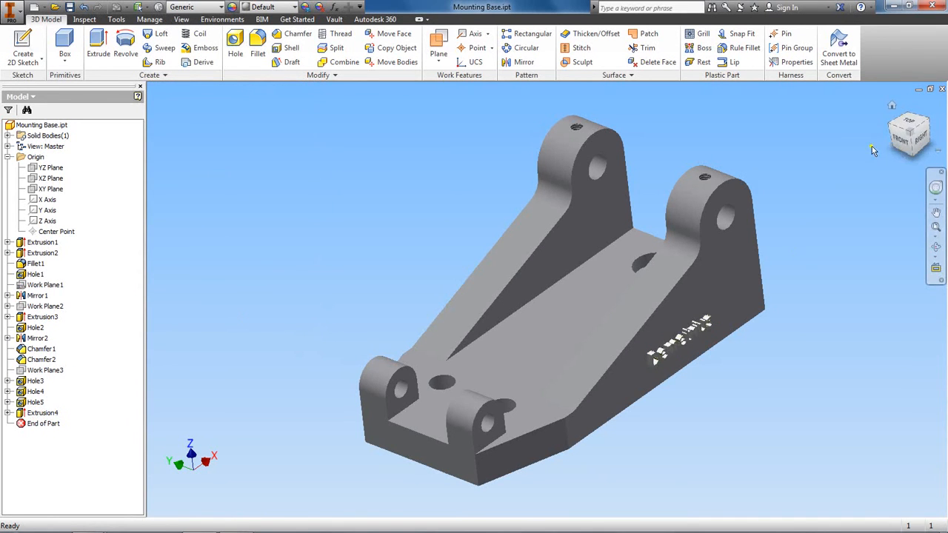
click(915, 134)
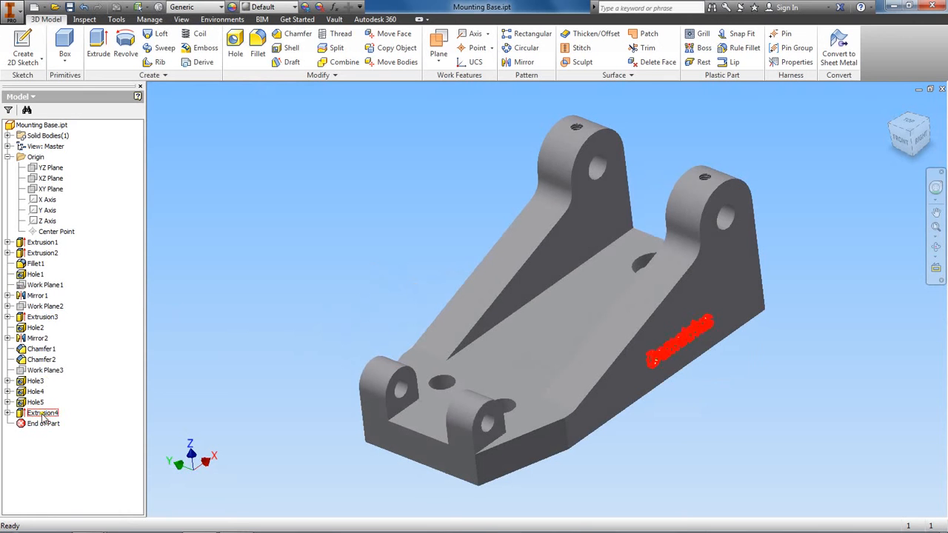
Step: Change Extrusion4's feature appearance to Copper - Polished
double_click(42, 412)
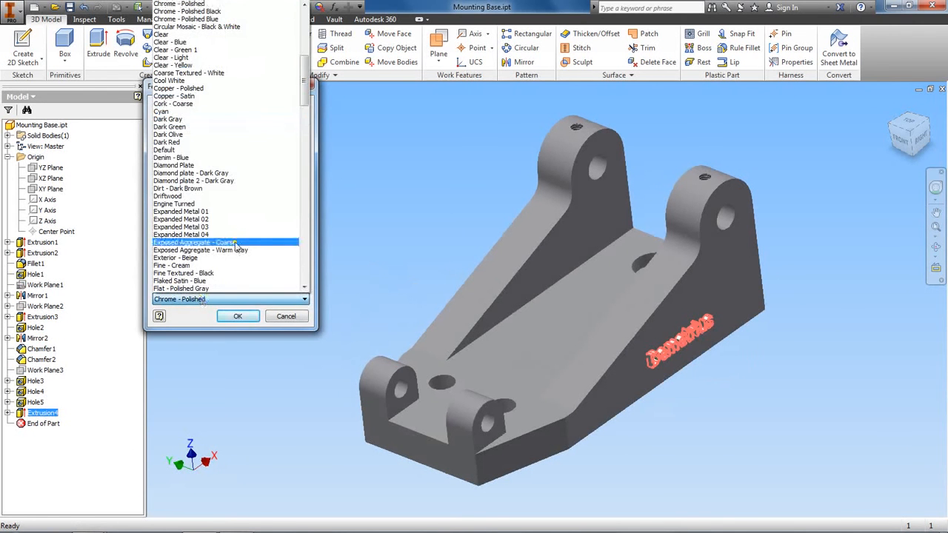
mouse_move(265, 104)
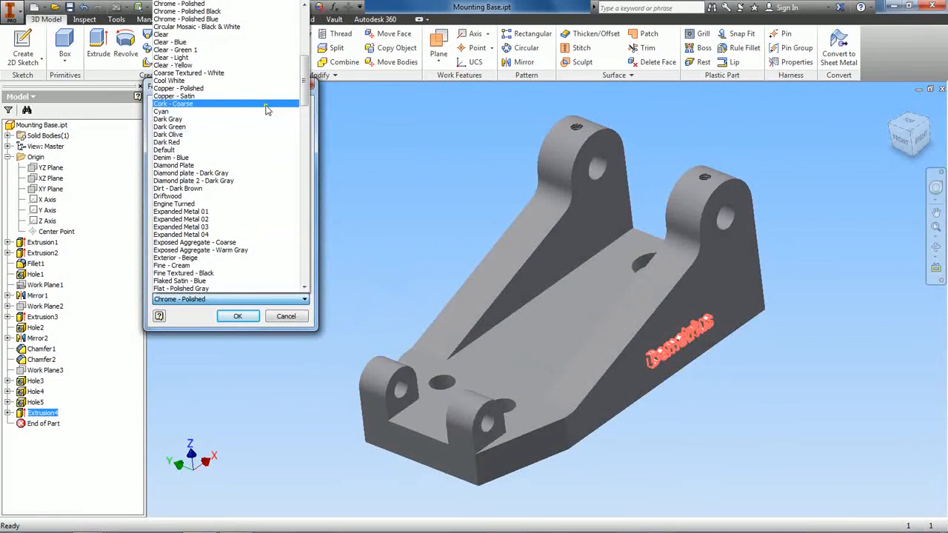
mouse_move(265, 134)
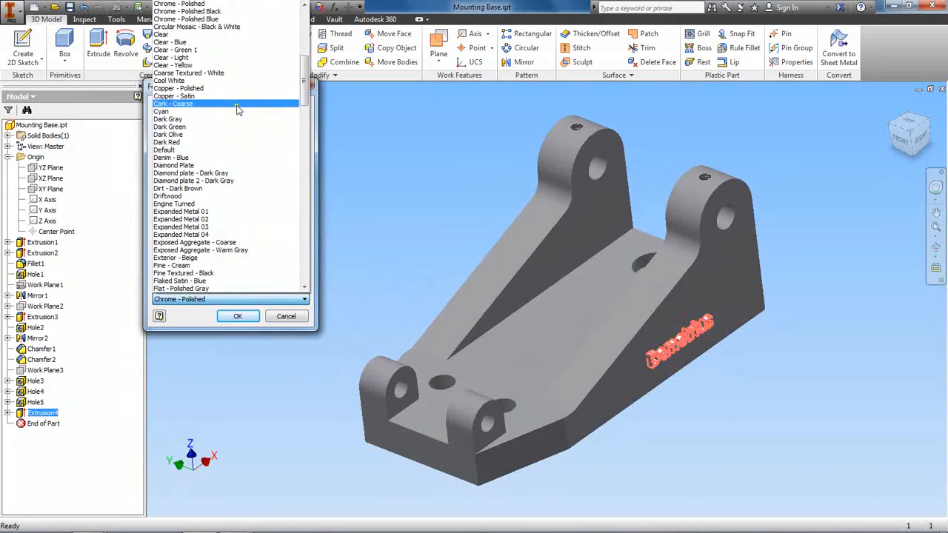
click(177, 88)
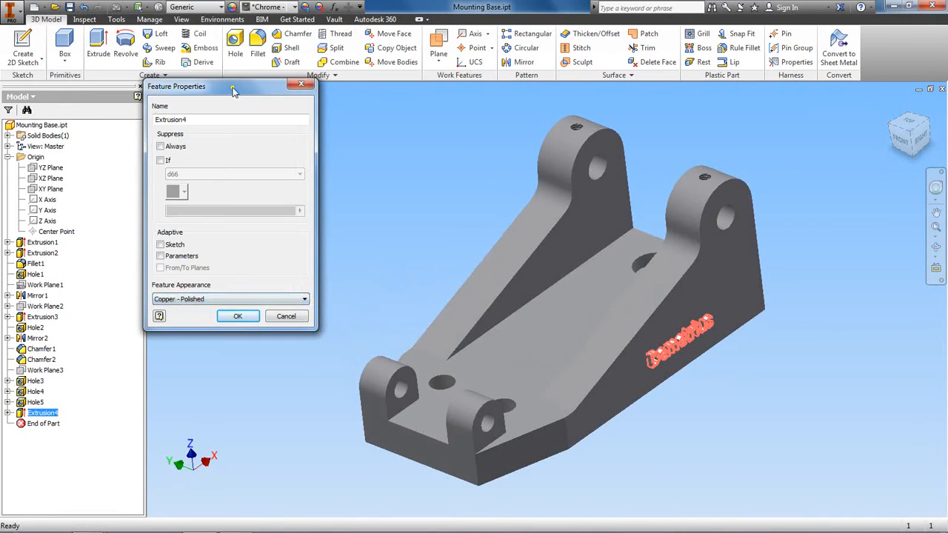
click(237, 317)
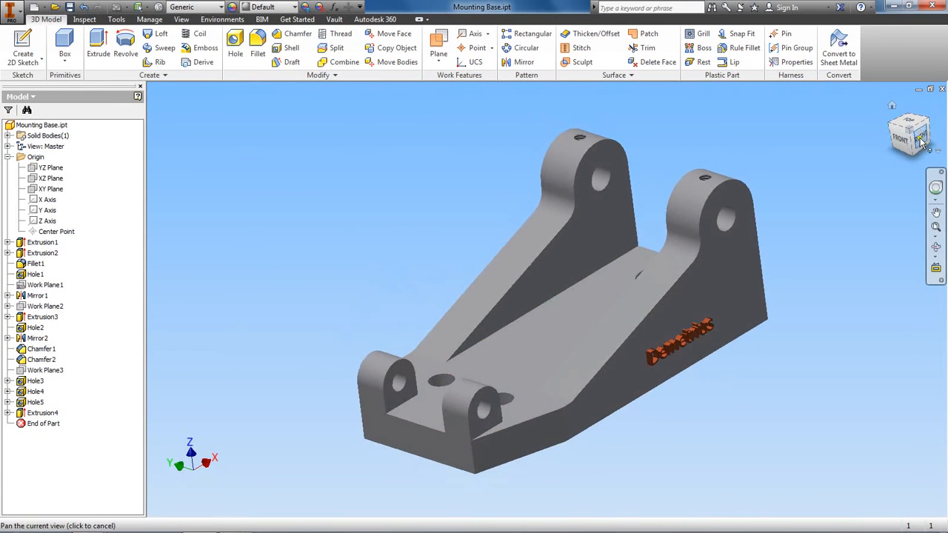
click(909, 133)
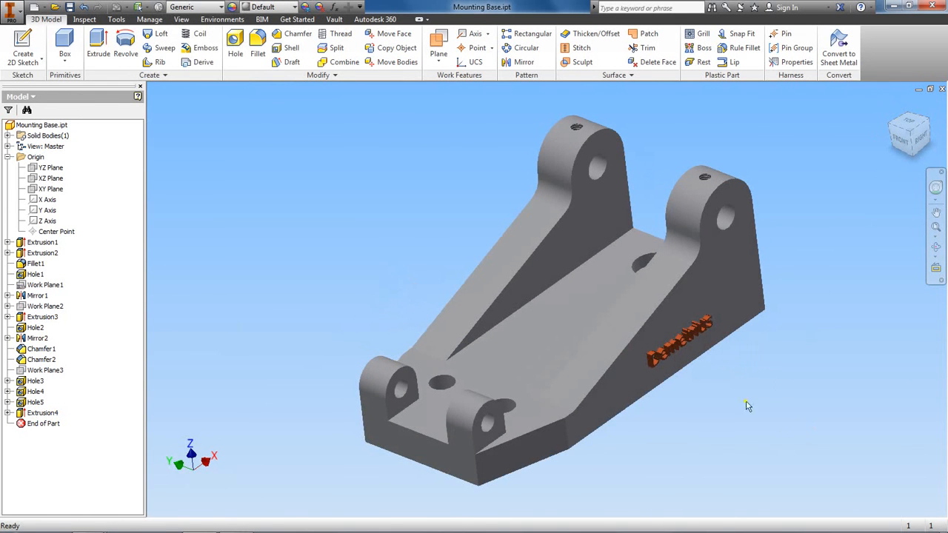
mouse_move(843, 379)
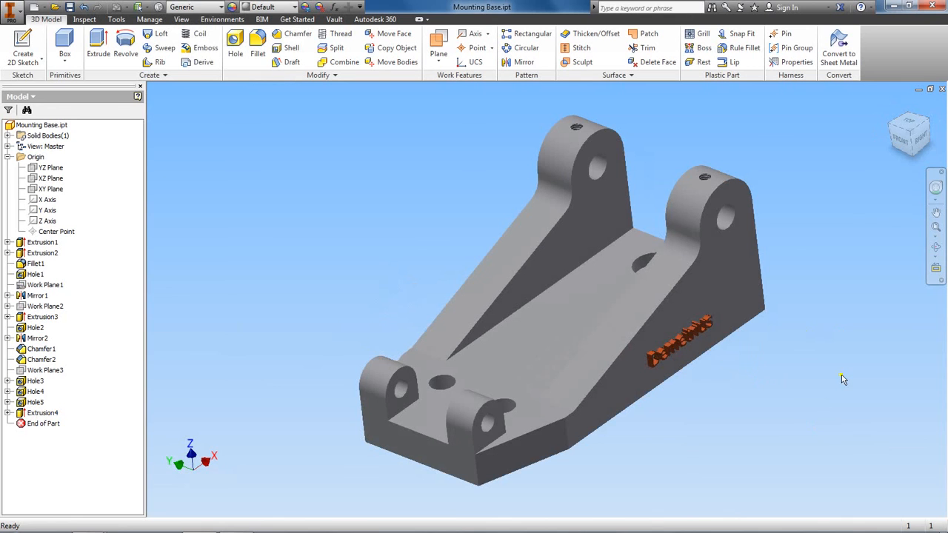
mouse_move(862, 393)
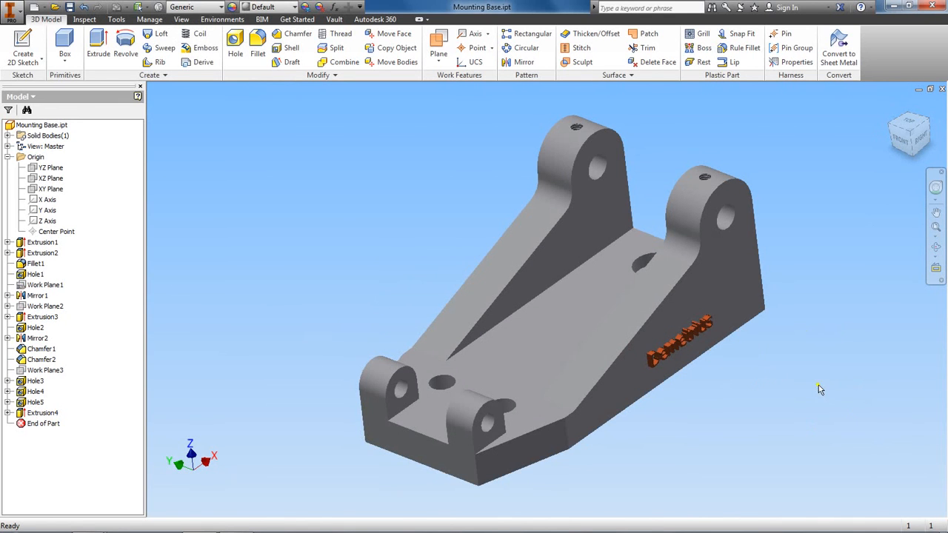
mouse_move(734, 477)
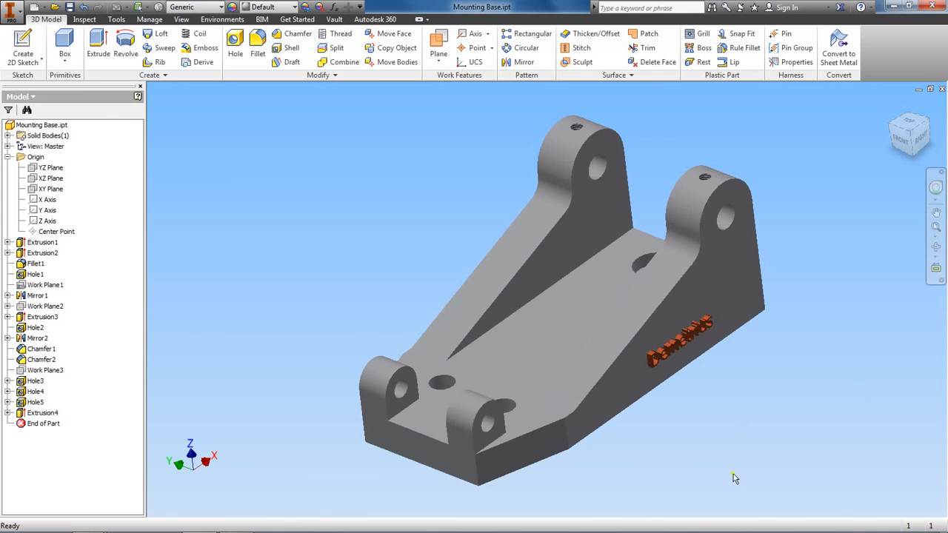
mouse_move(700, 426)
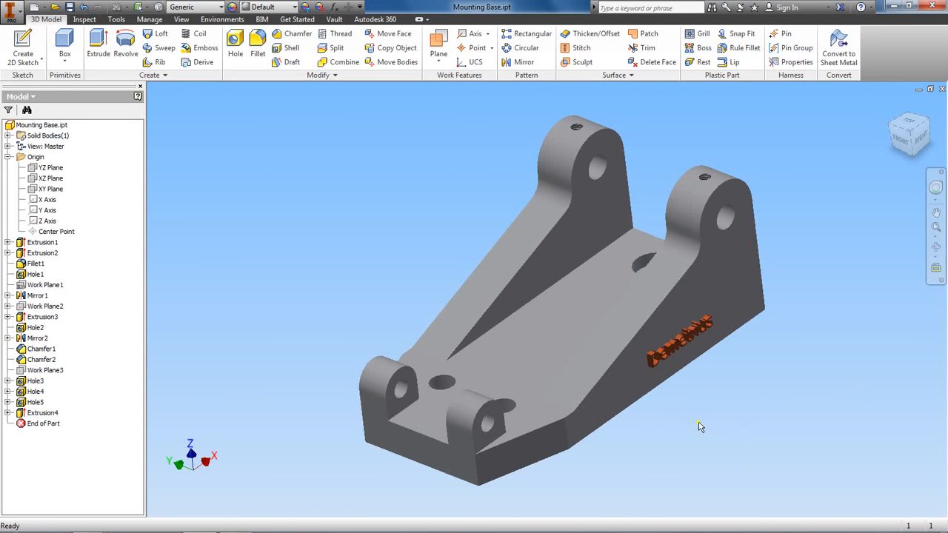
mouse_move(723, 379)
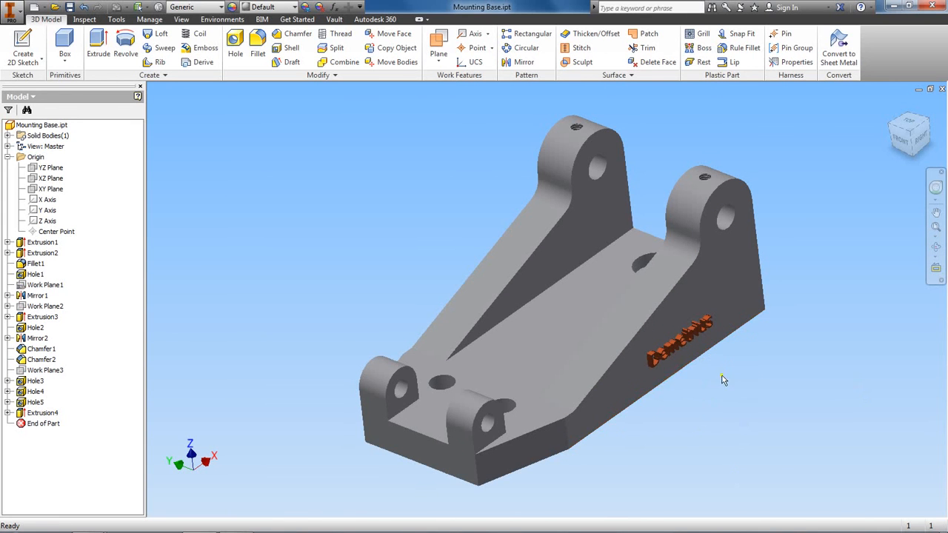